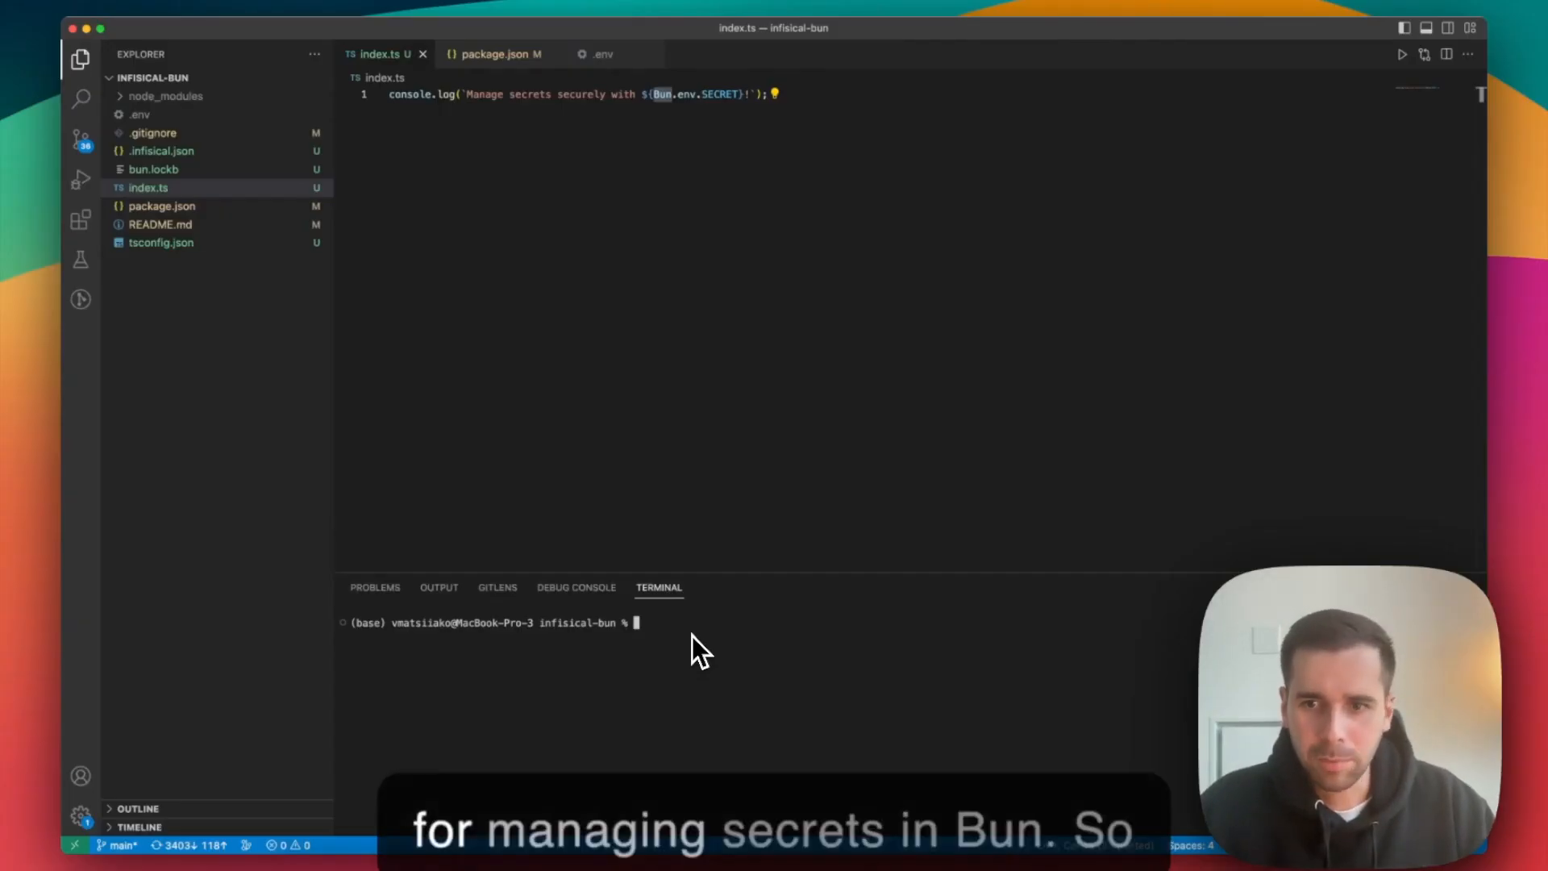
mouse_move(549, 301)
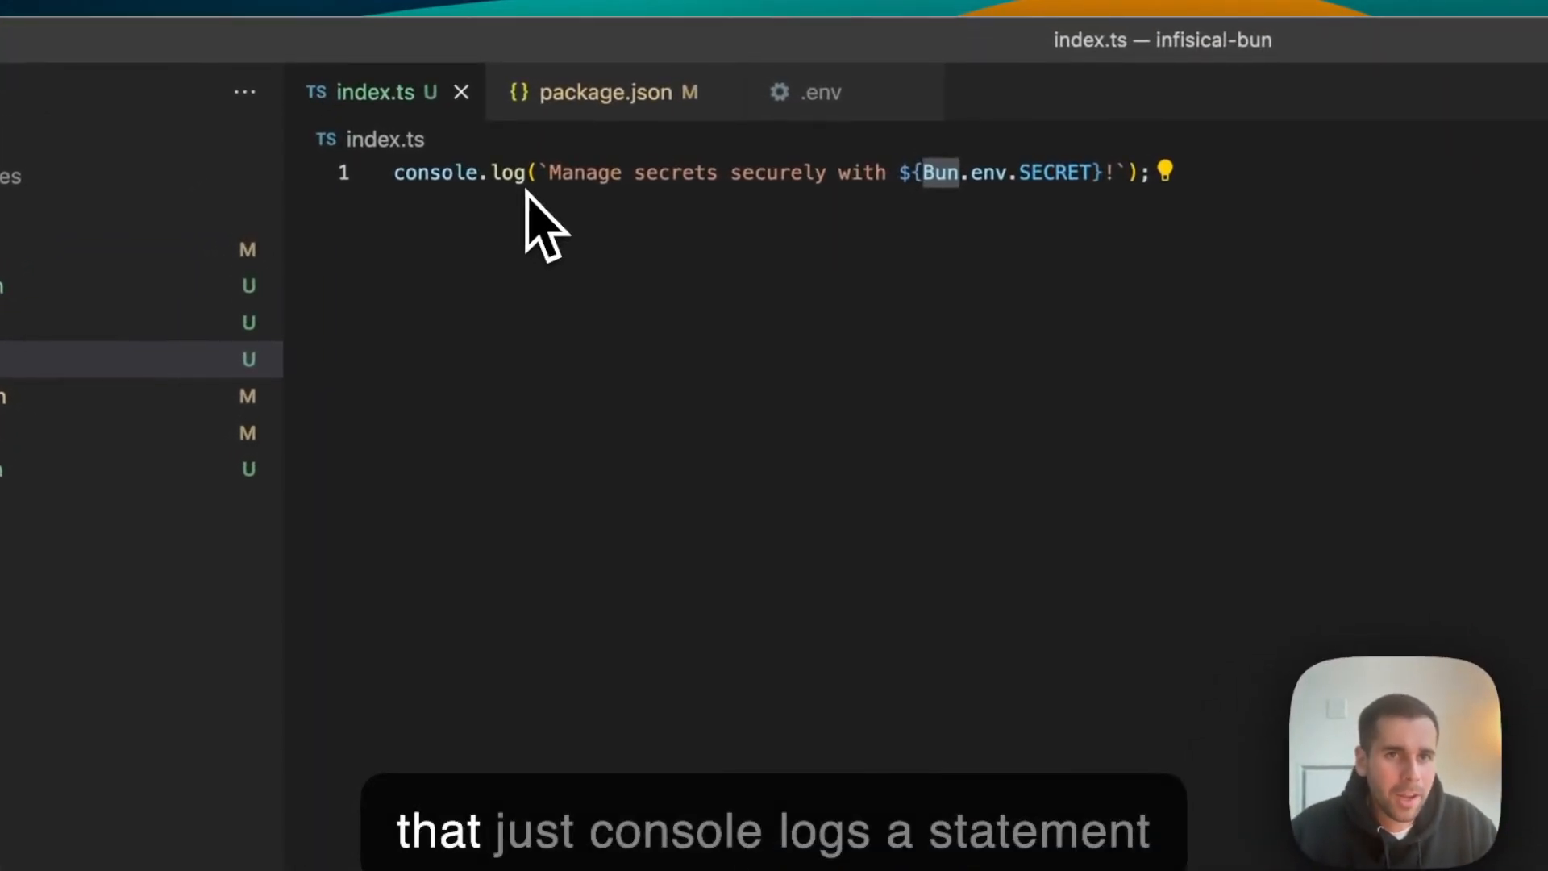
mouse_move(563, 227)
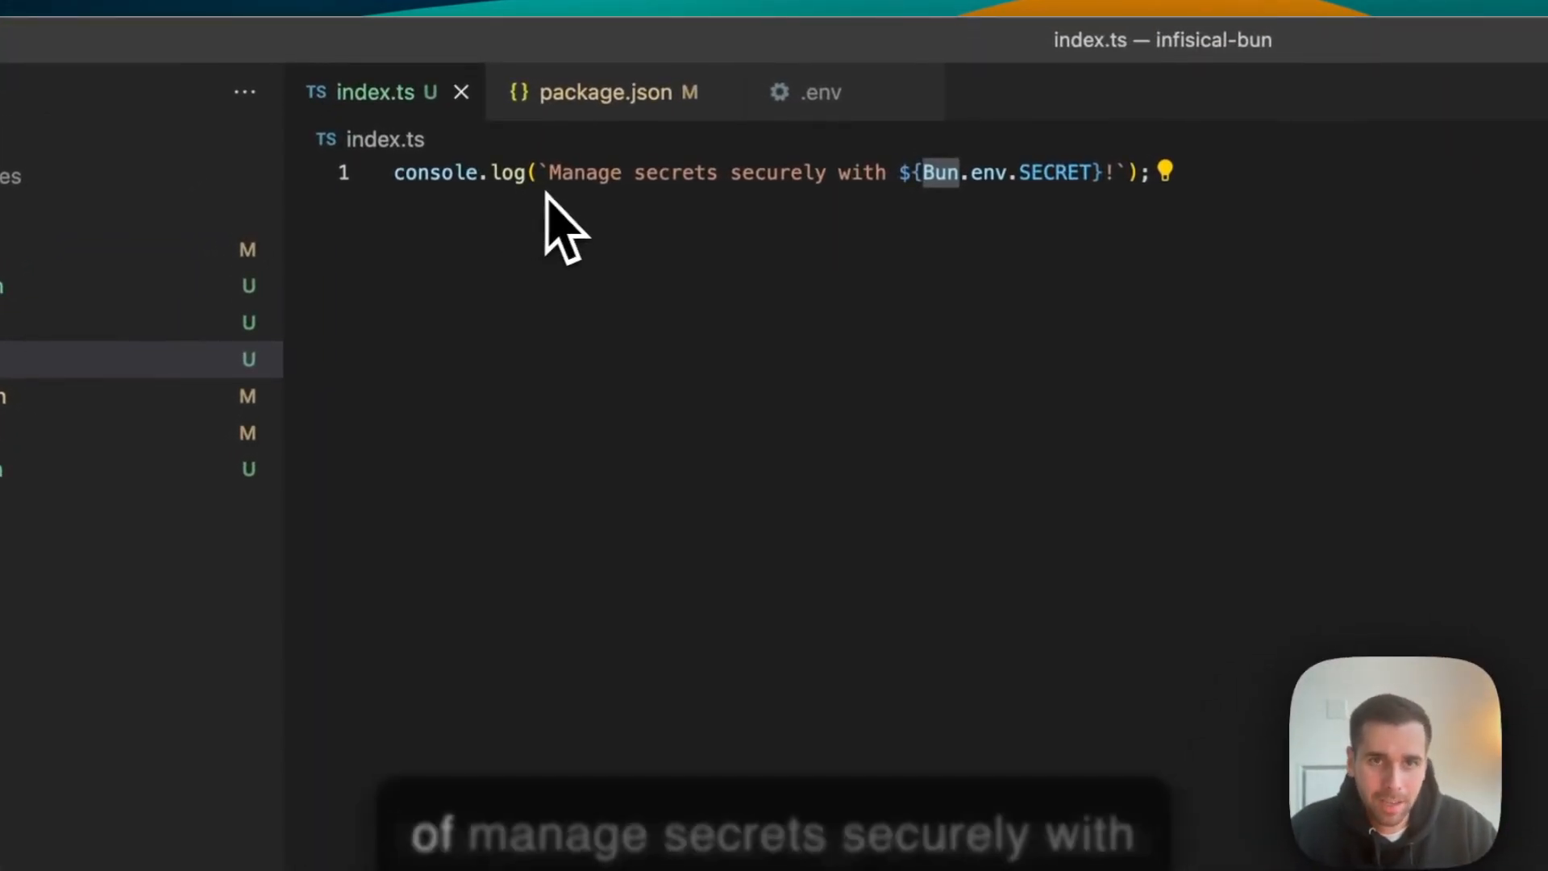
mouse_move(914, 232)
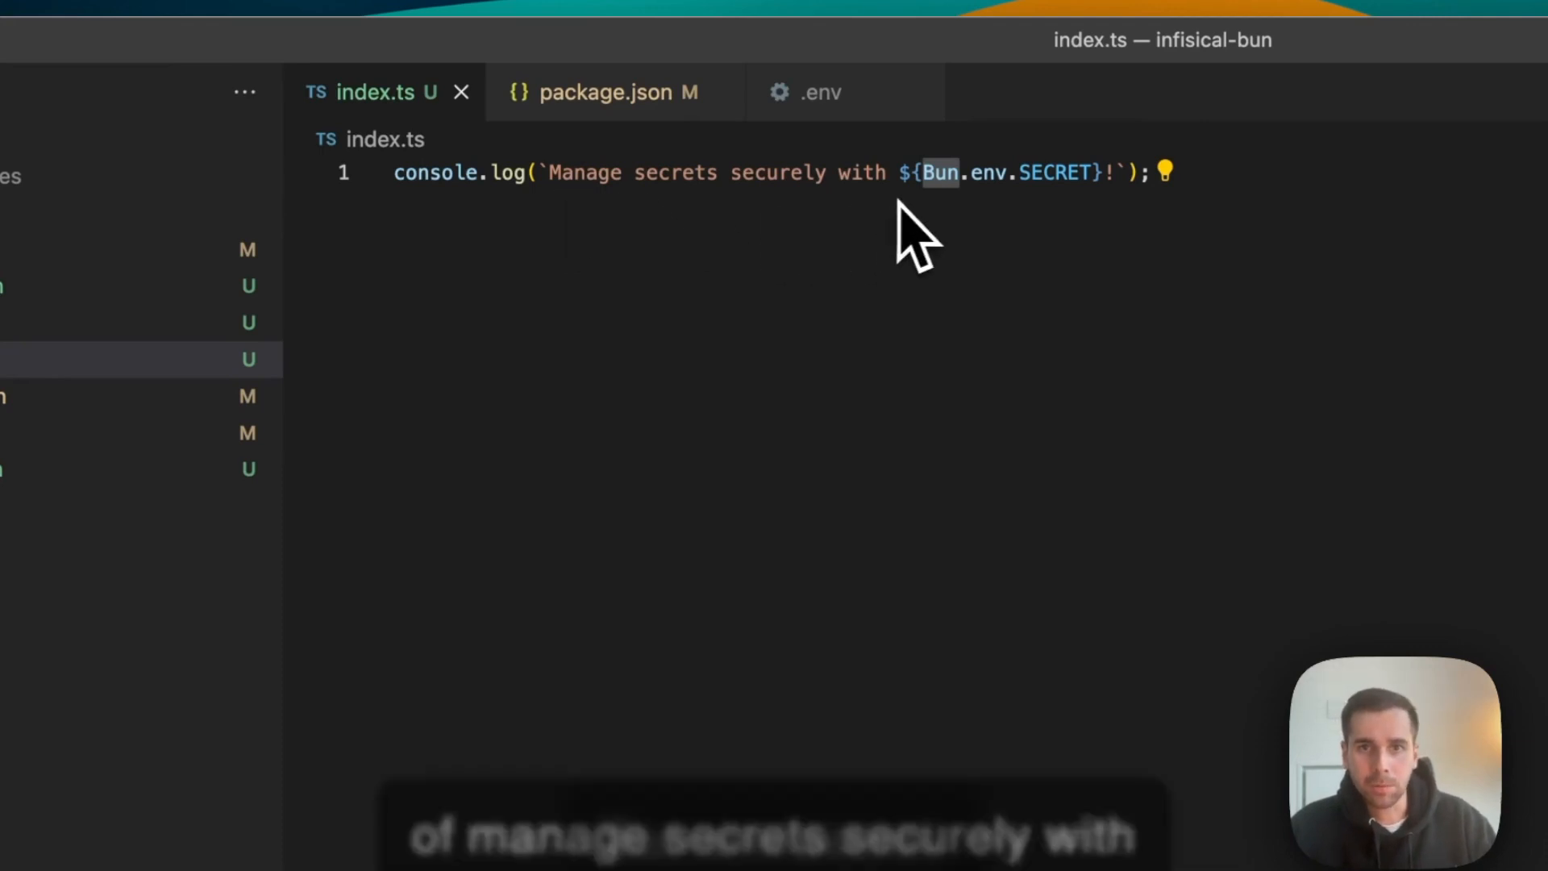
mouse_move(1101, 232)
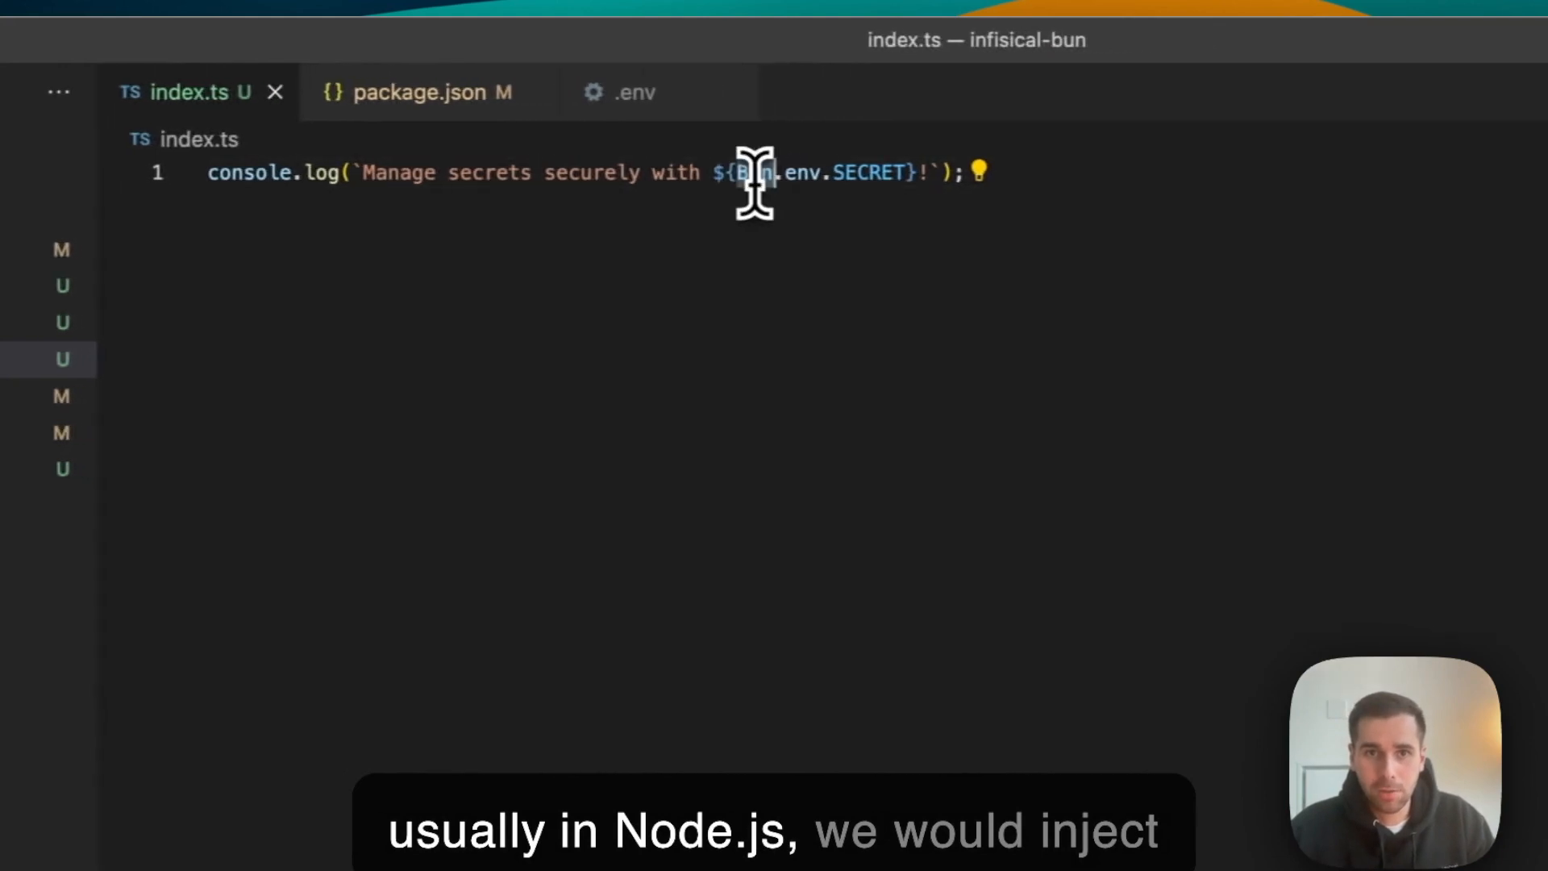
View the .env file showing SECRET=ENV and start typing the bun command
type("proces")
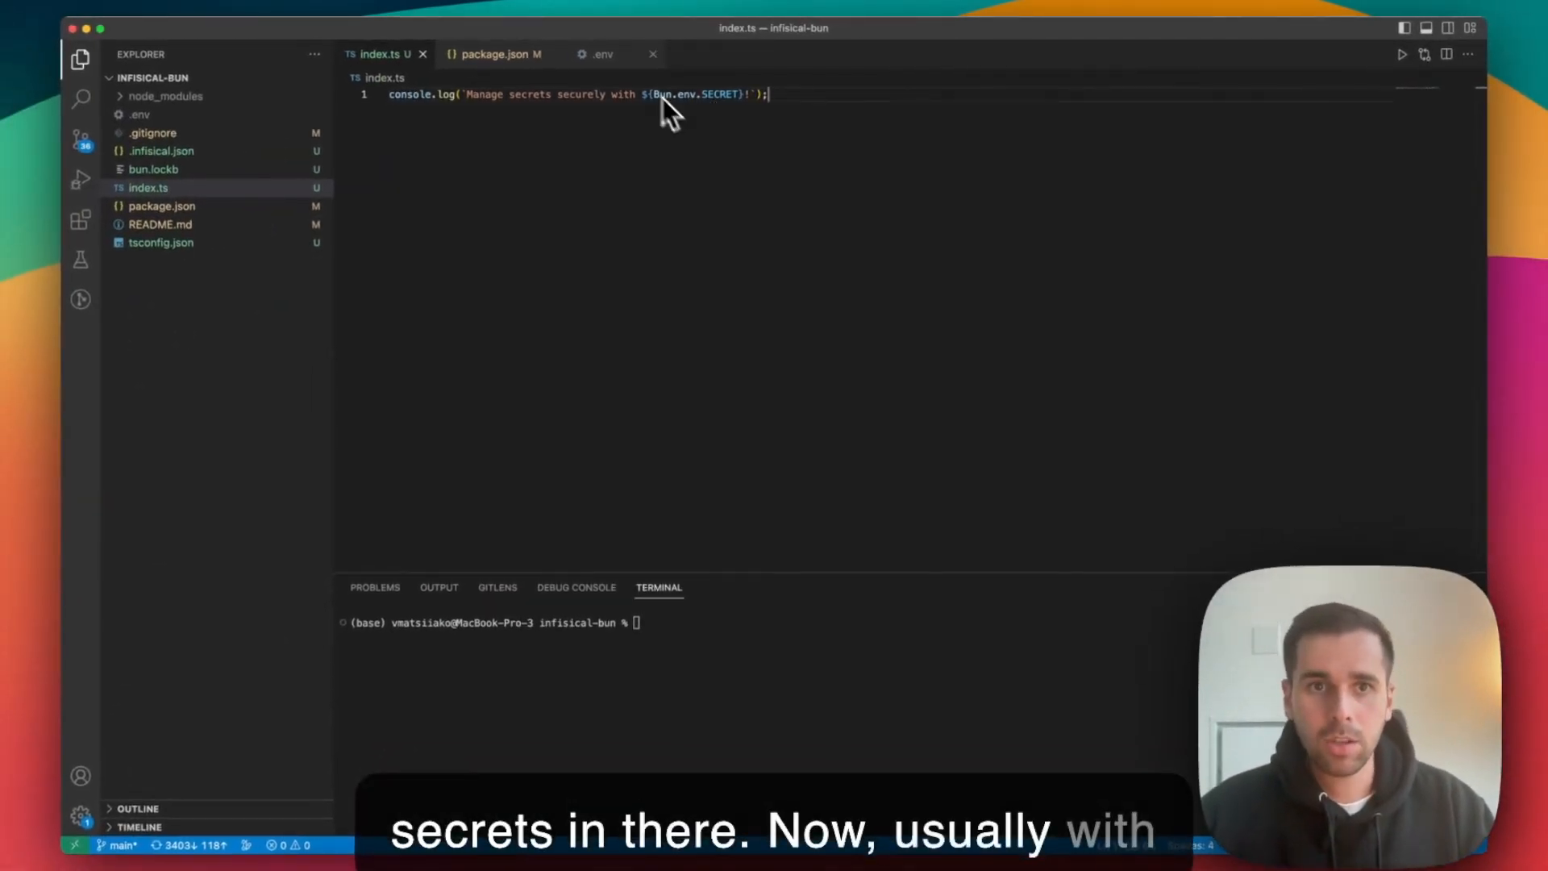
mouse_move(603, 54)
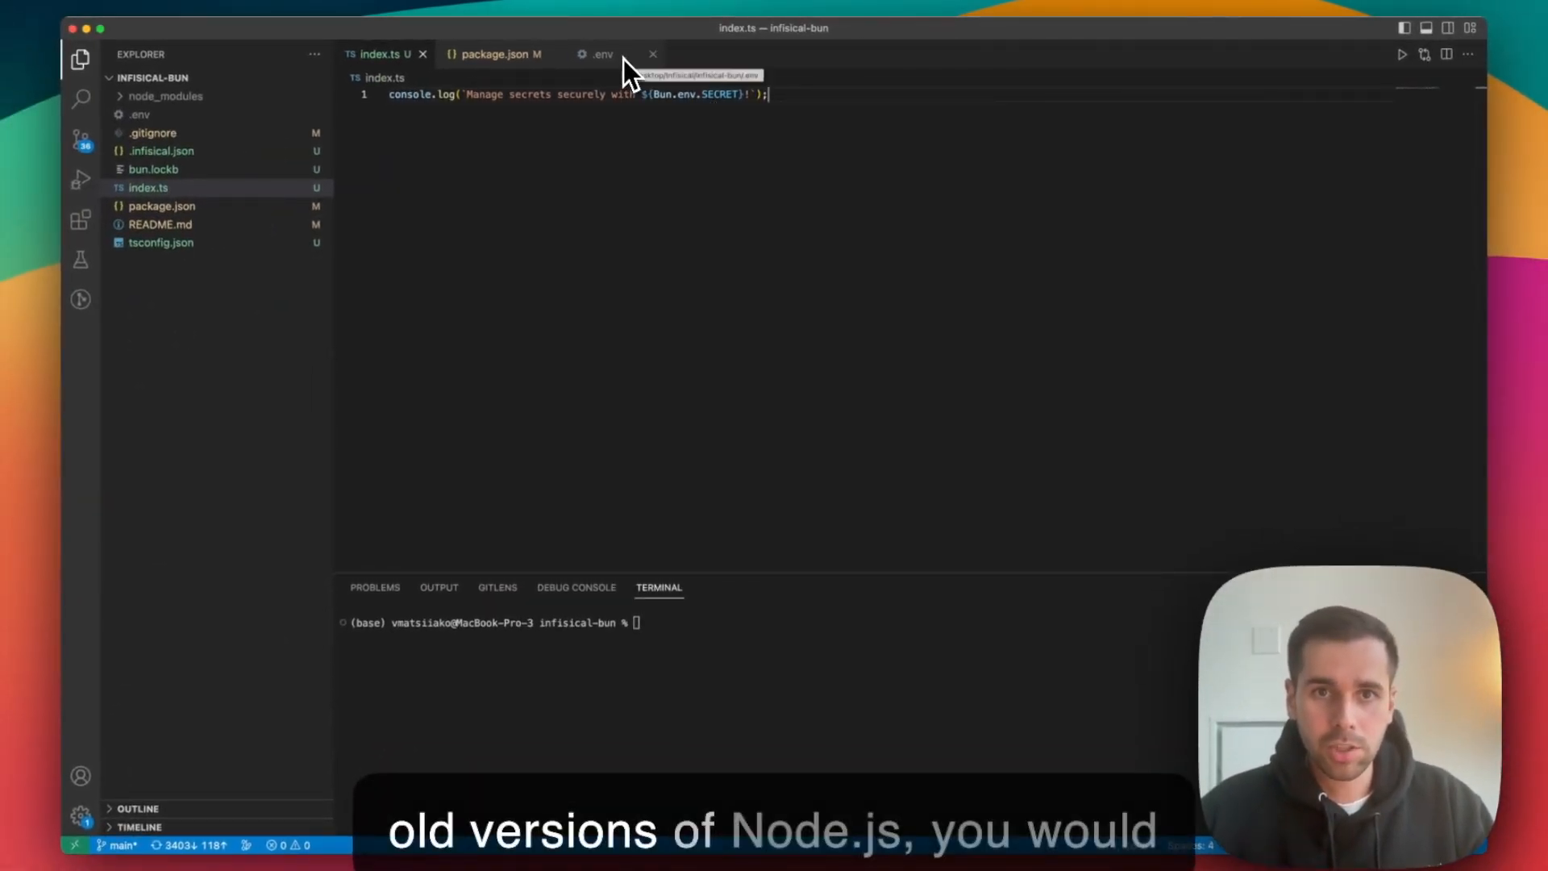
left_click(600, 54)
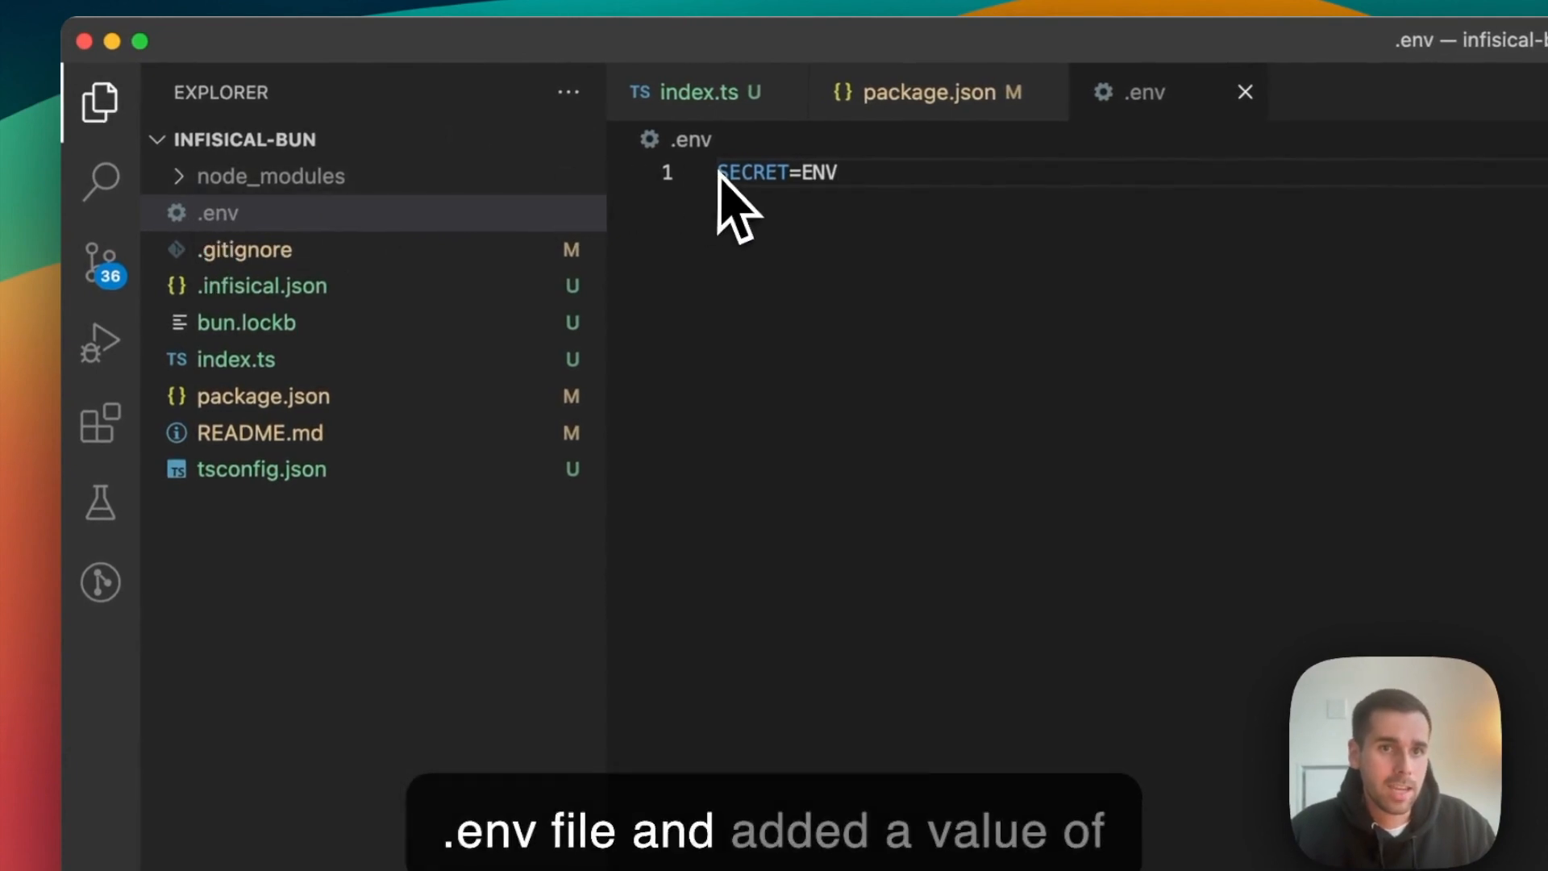
mouse_move(830, 207)
type("bun")
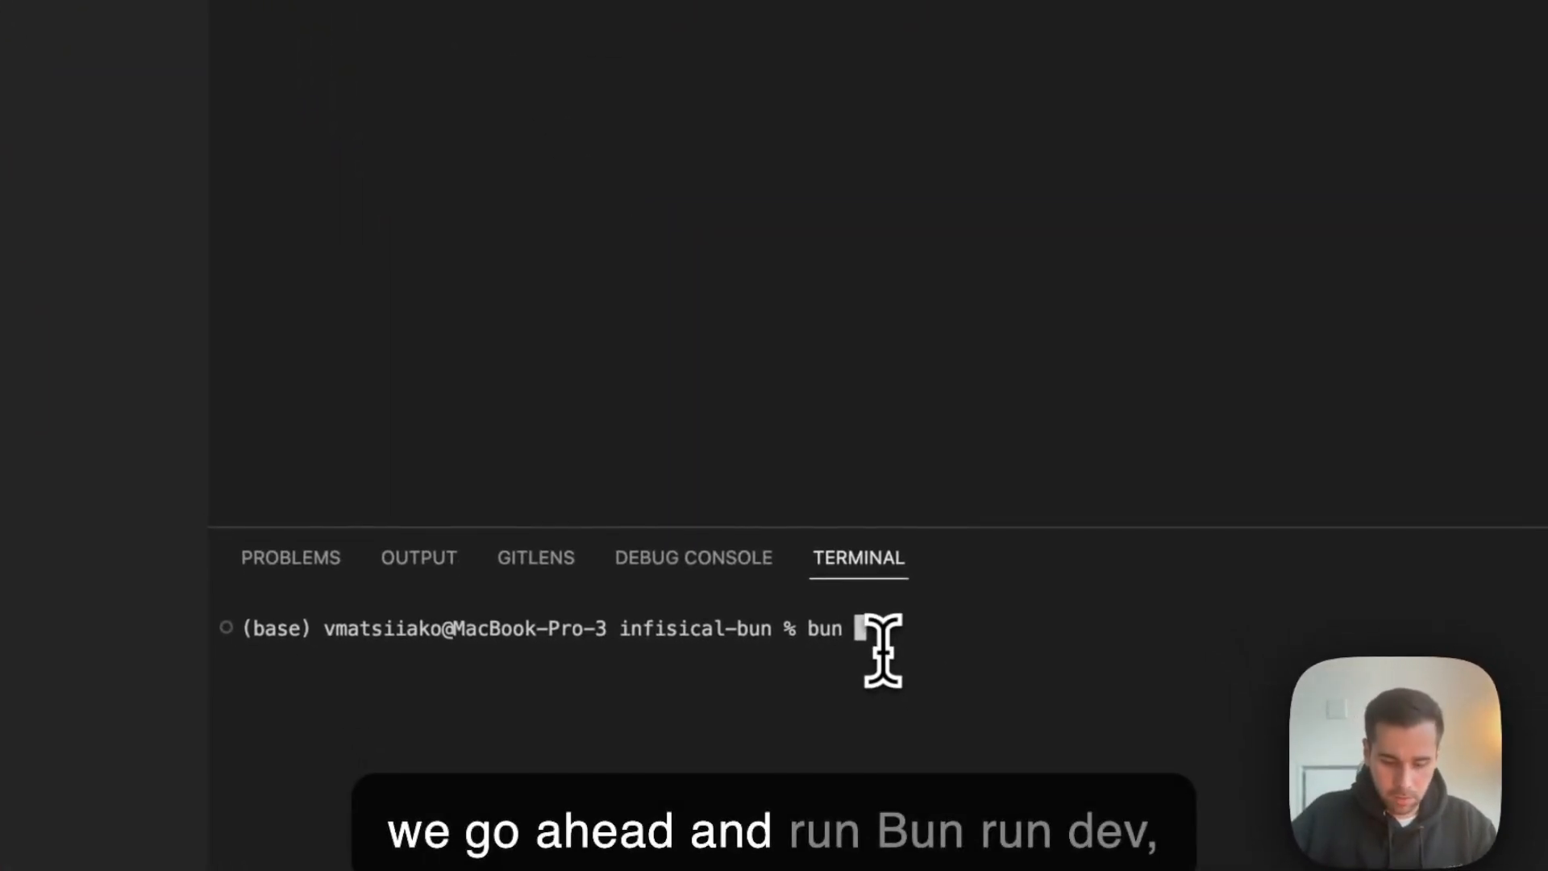
Run `bun run dev`, printing 'Manage secrets securely with ENV!'
type("run dev")
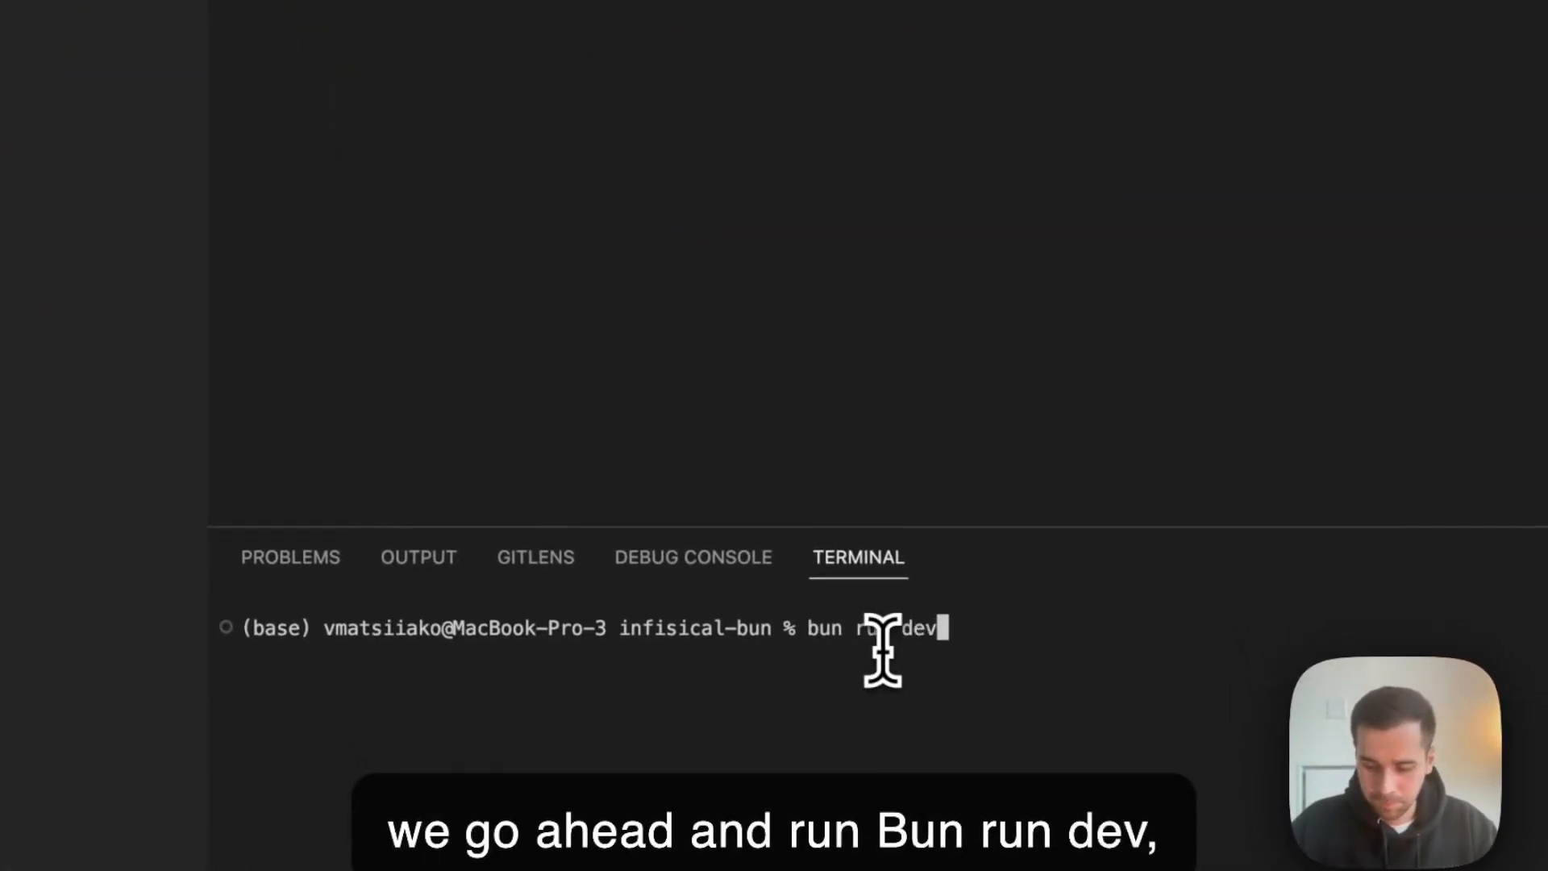
key("Return")
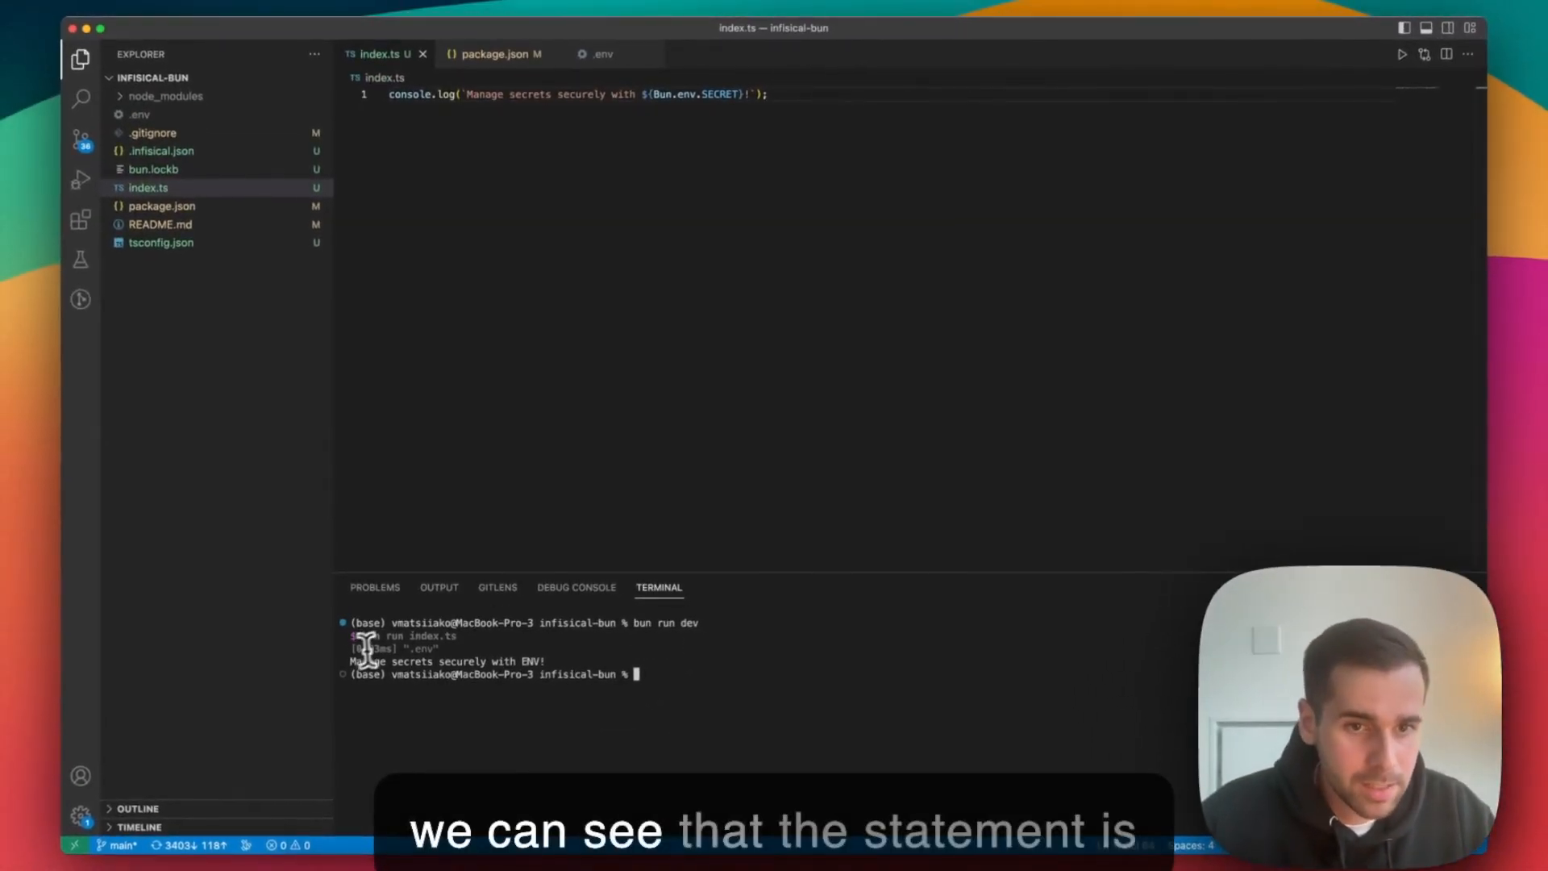
mouse_move(357, 681)
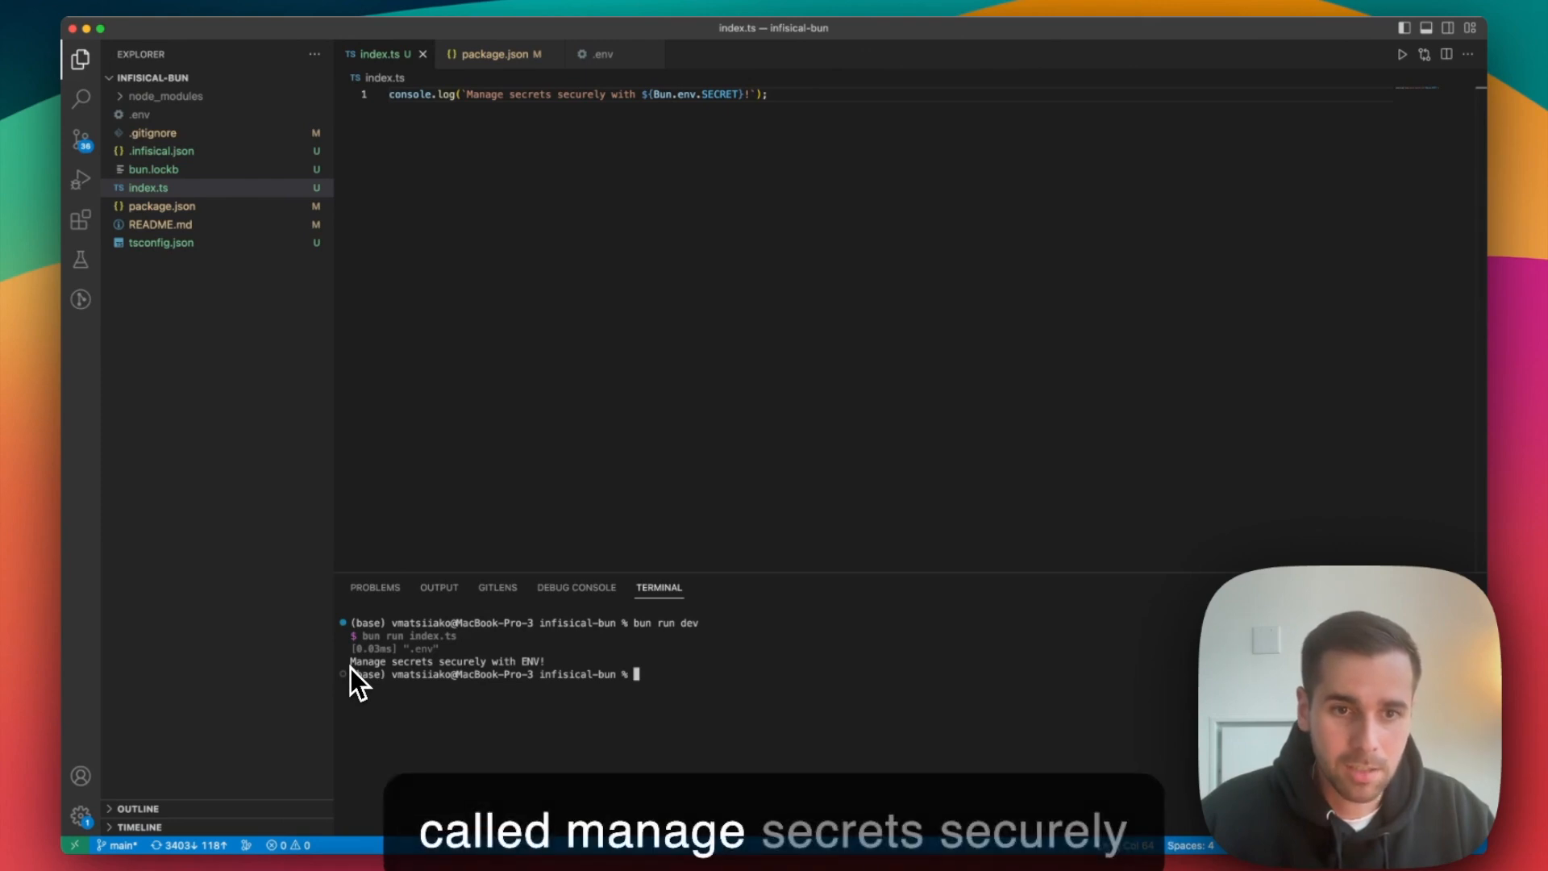
mouse_move(533, 679)
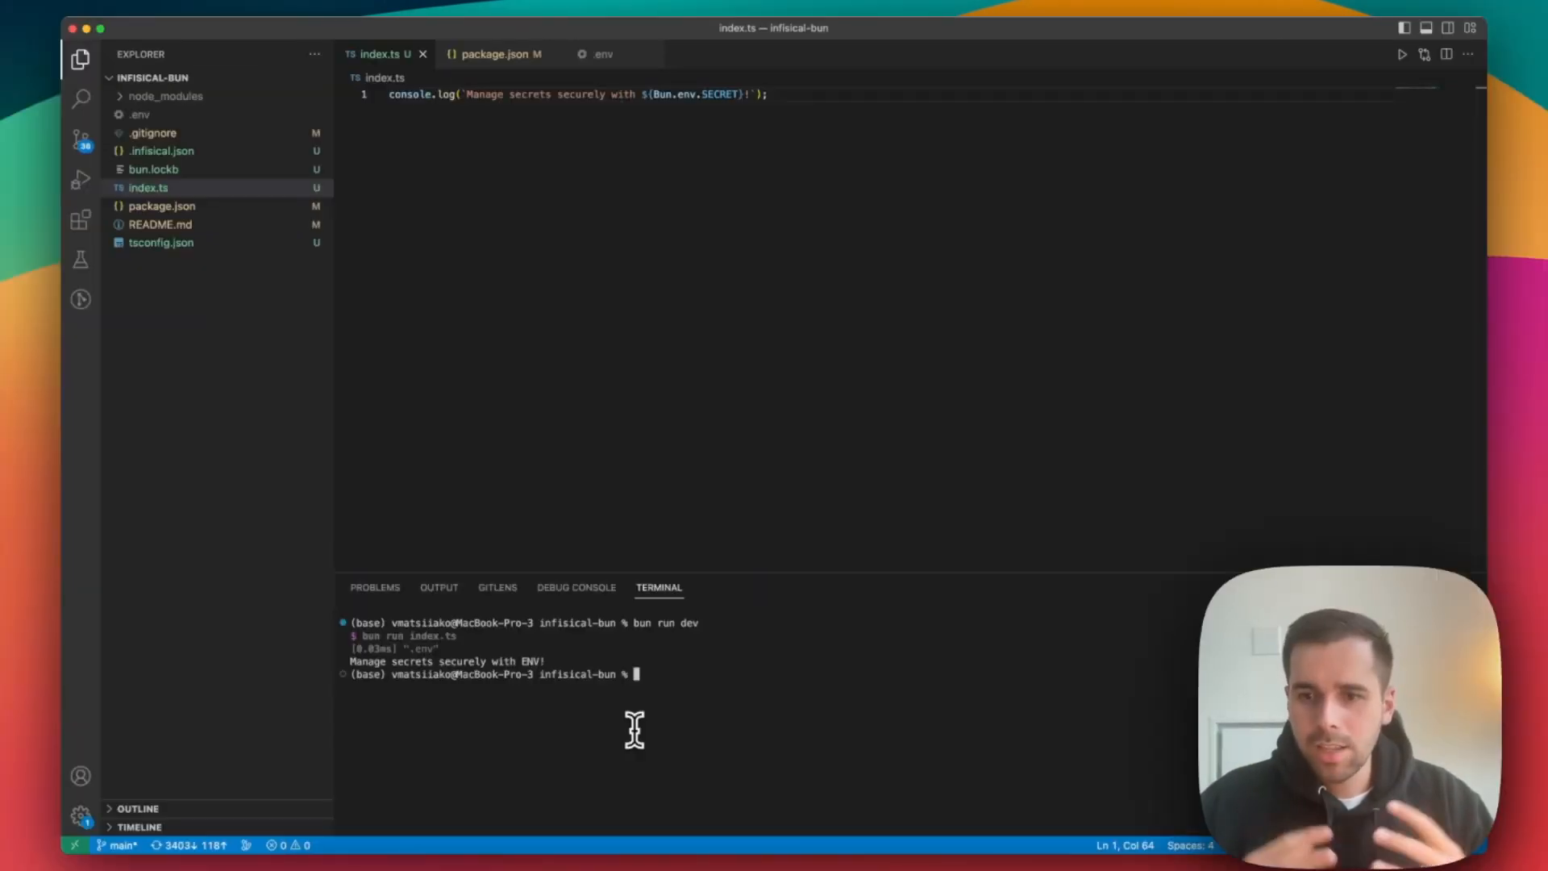
mouse_move(624, 538)
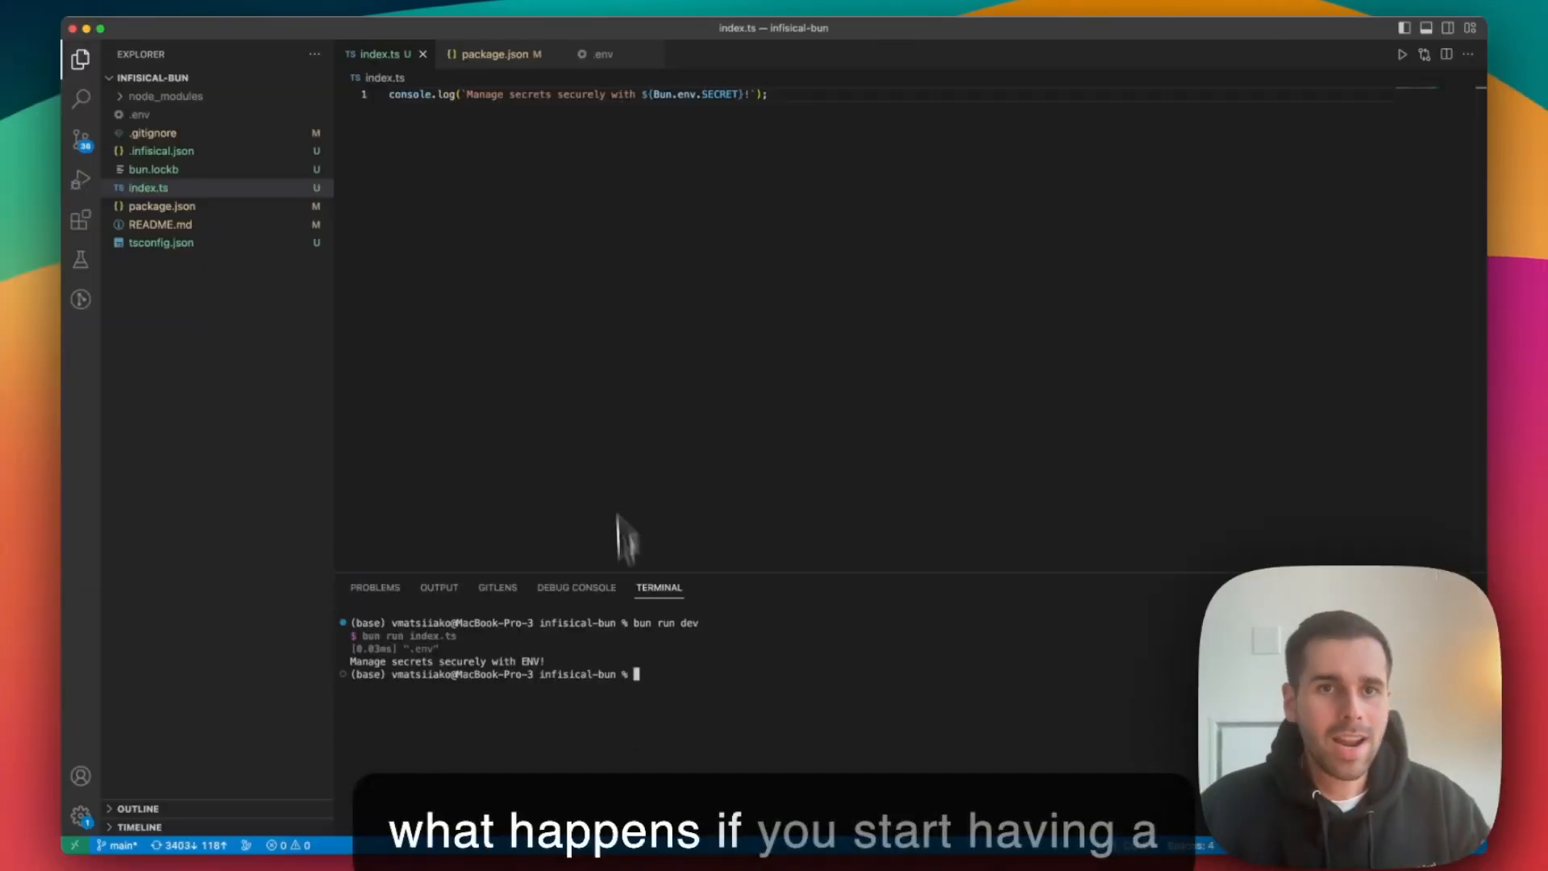
Delete the .env file from the Explorer and move it to the trash
left_click(598, 55)
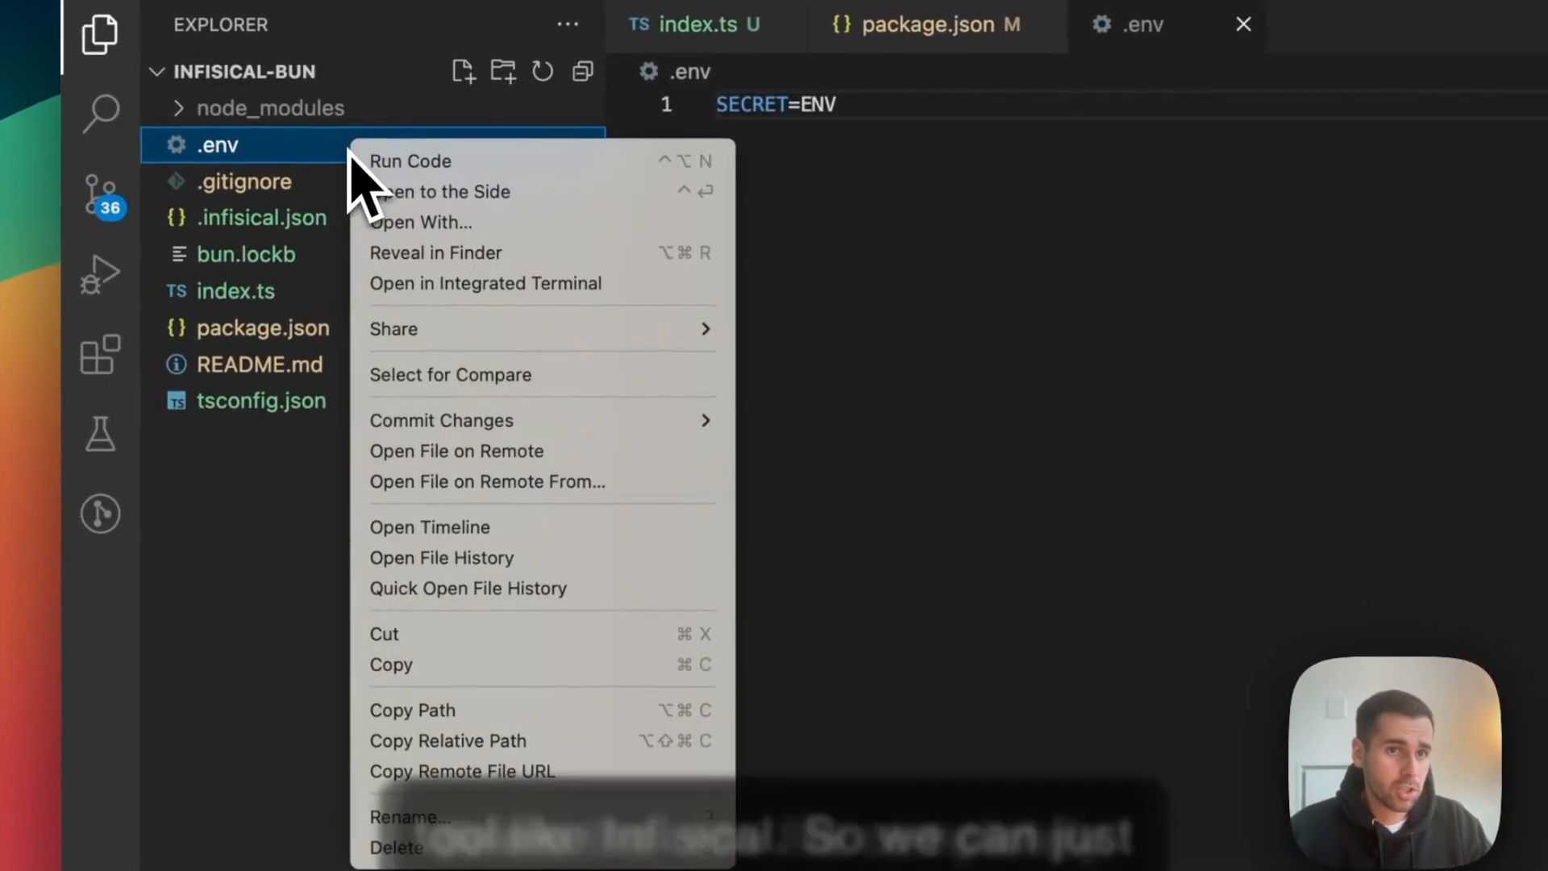
left_click(396, 847)
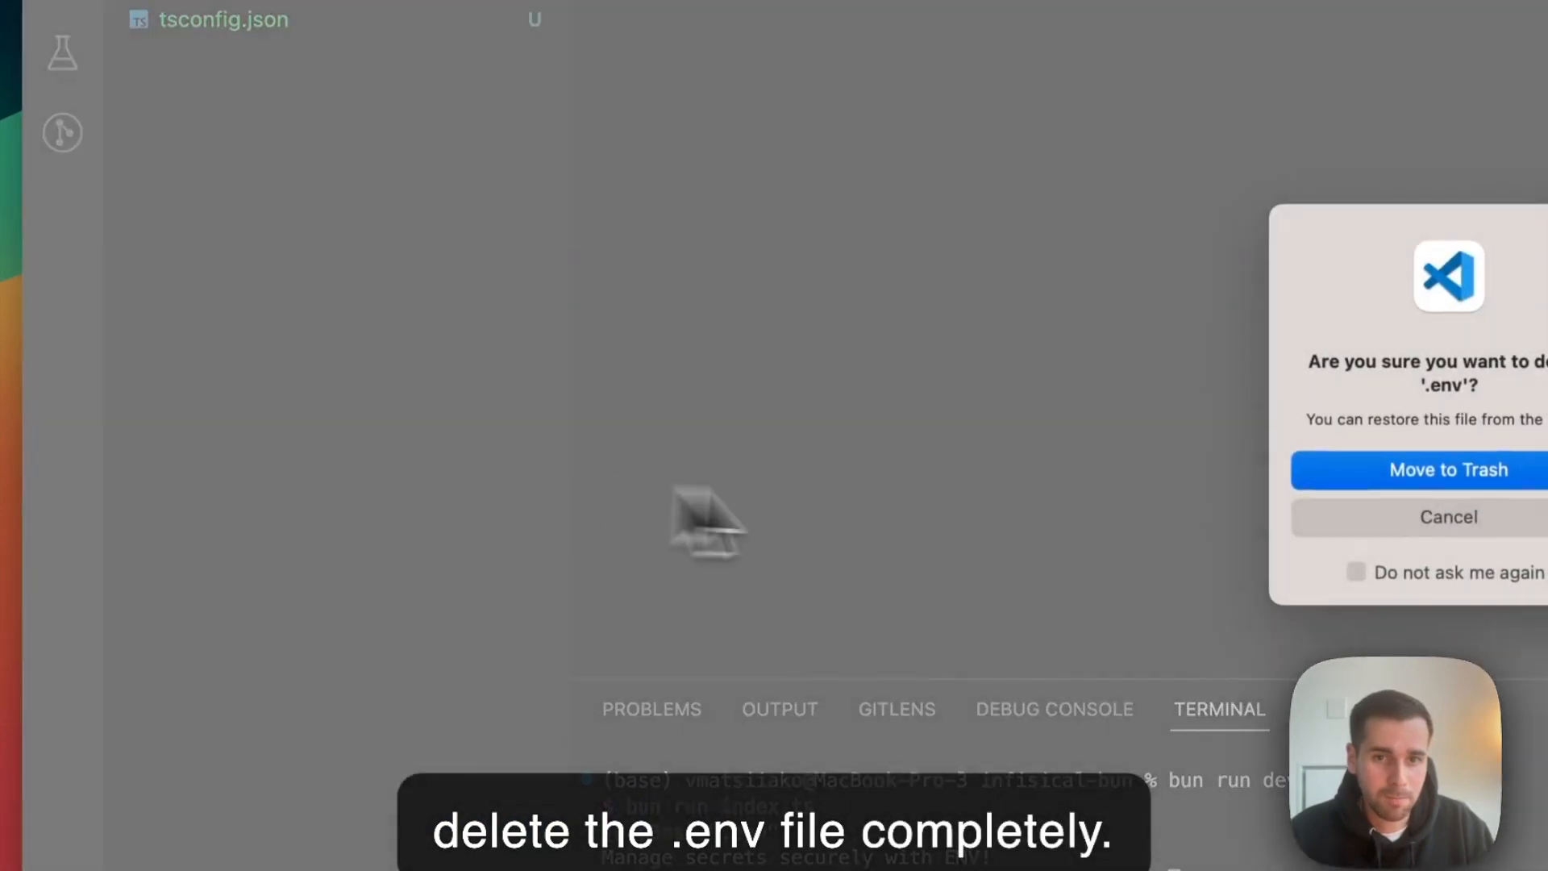
left_click(1449, 470)
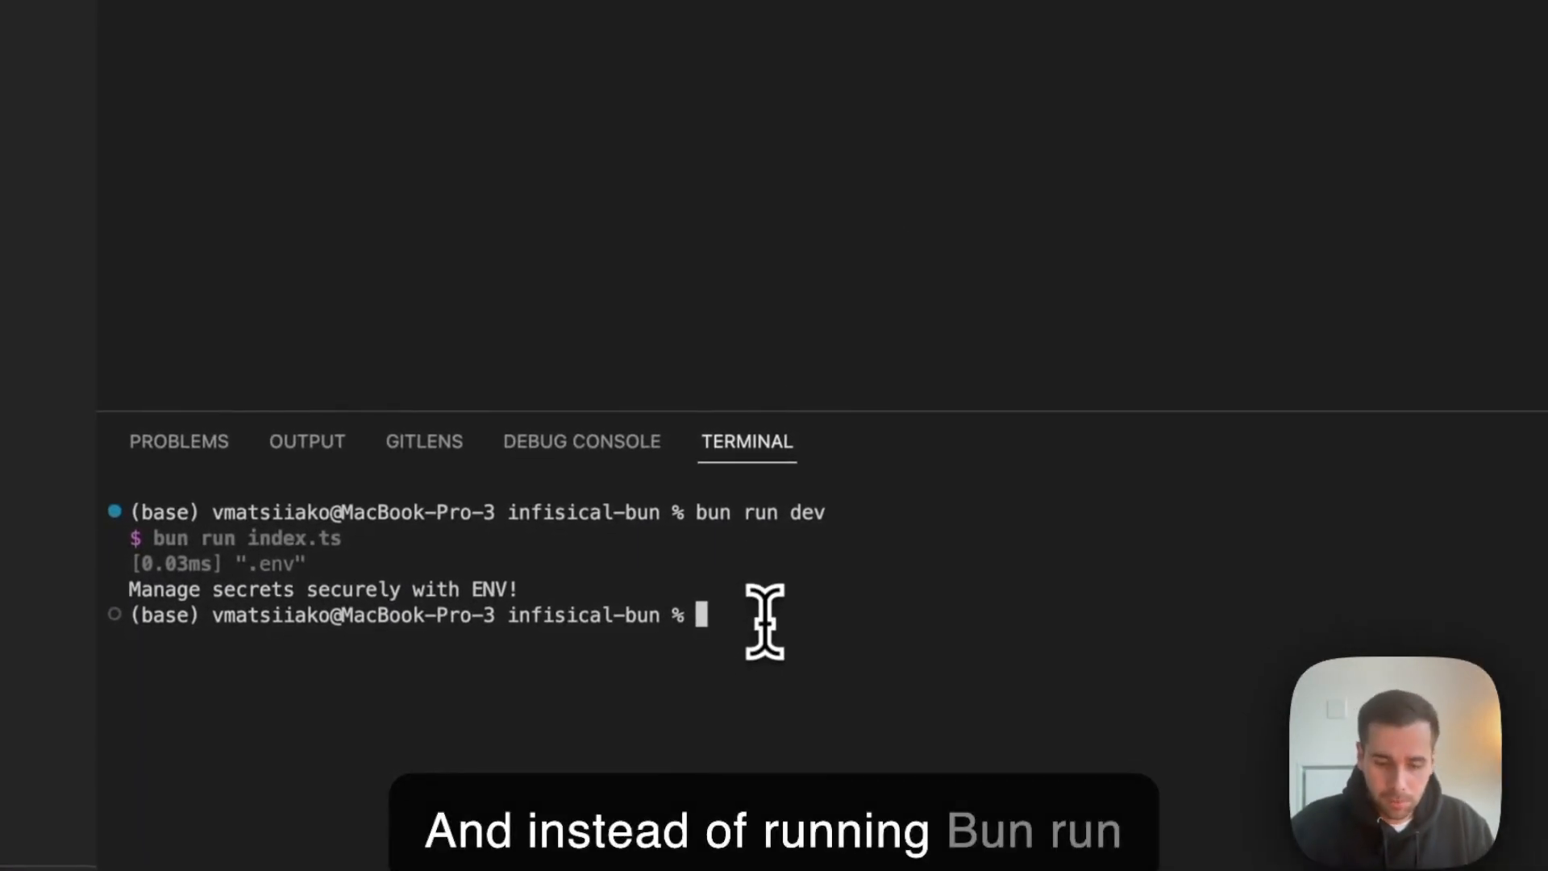
Type `infisical run -- bun run dev` to run the app with injected secrets
type("infisical run -- bun")
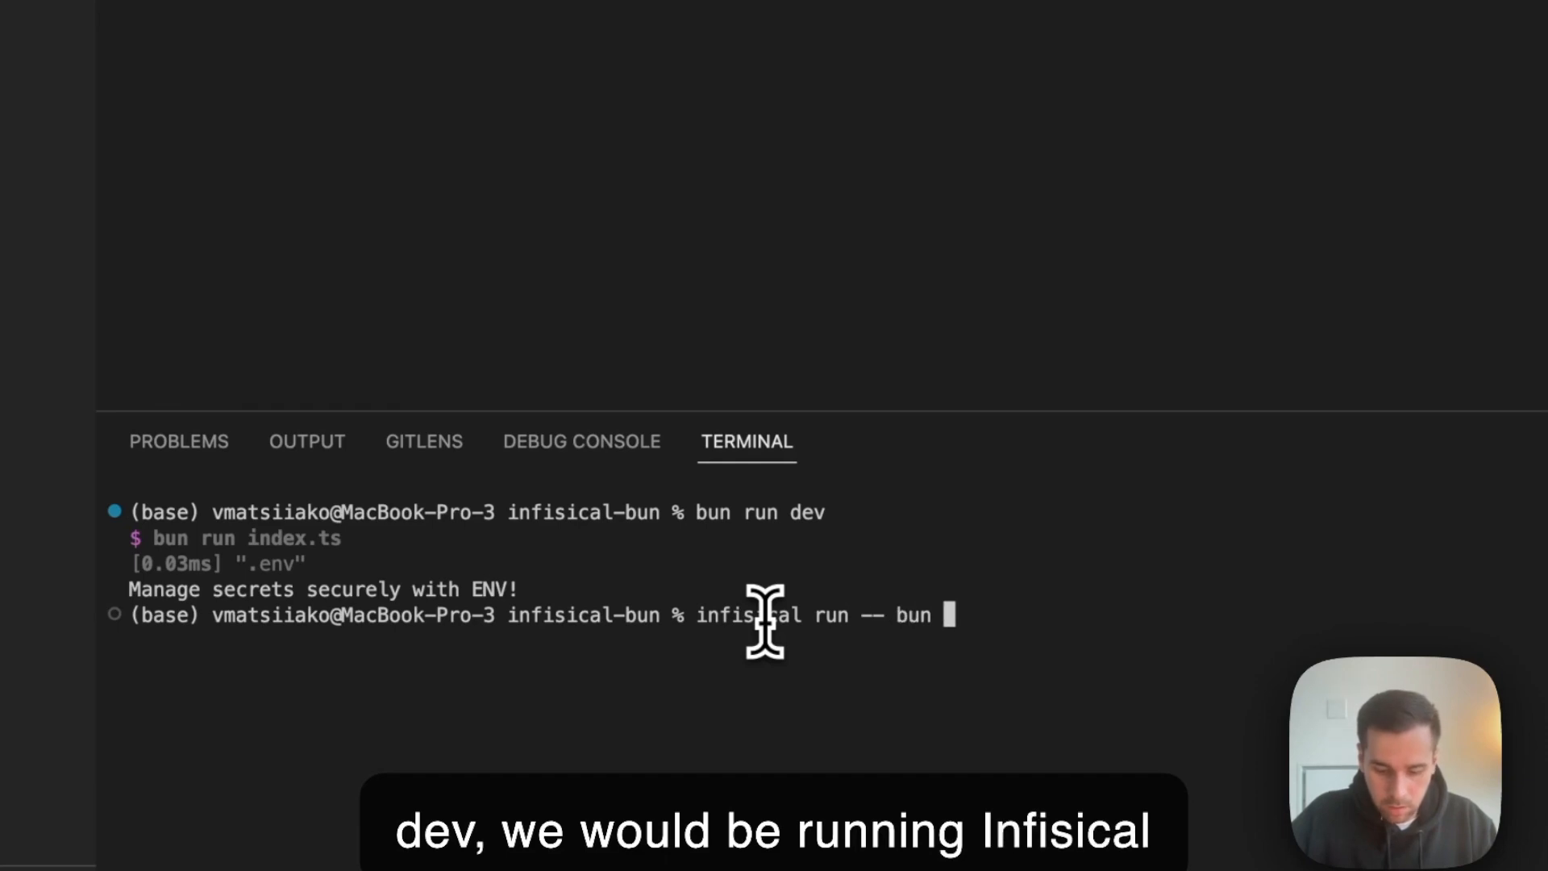
type("run dev")
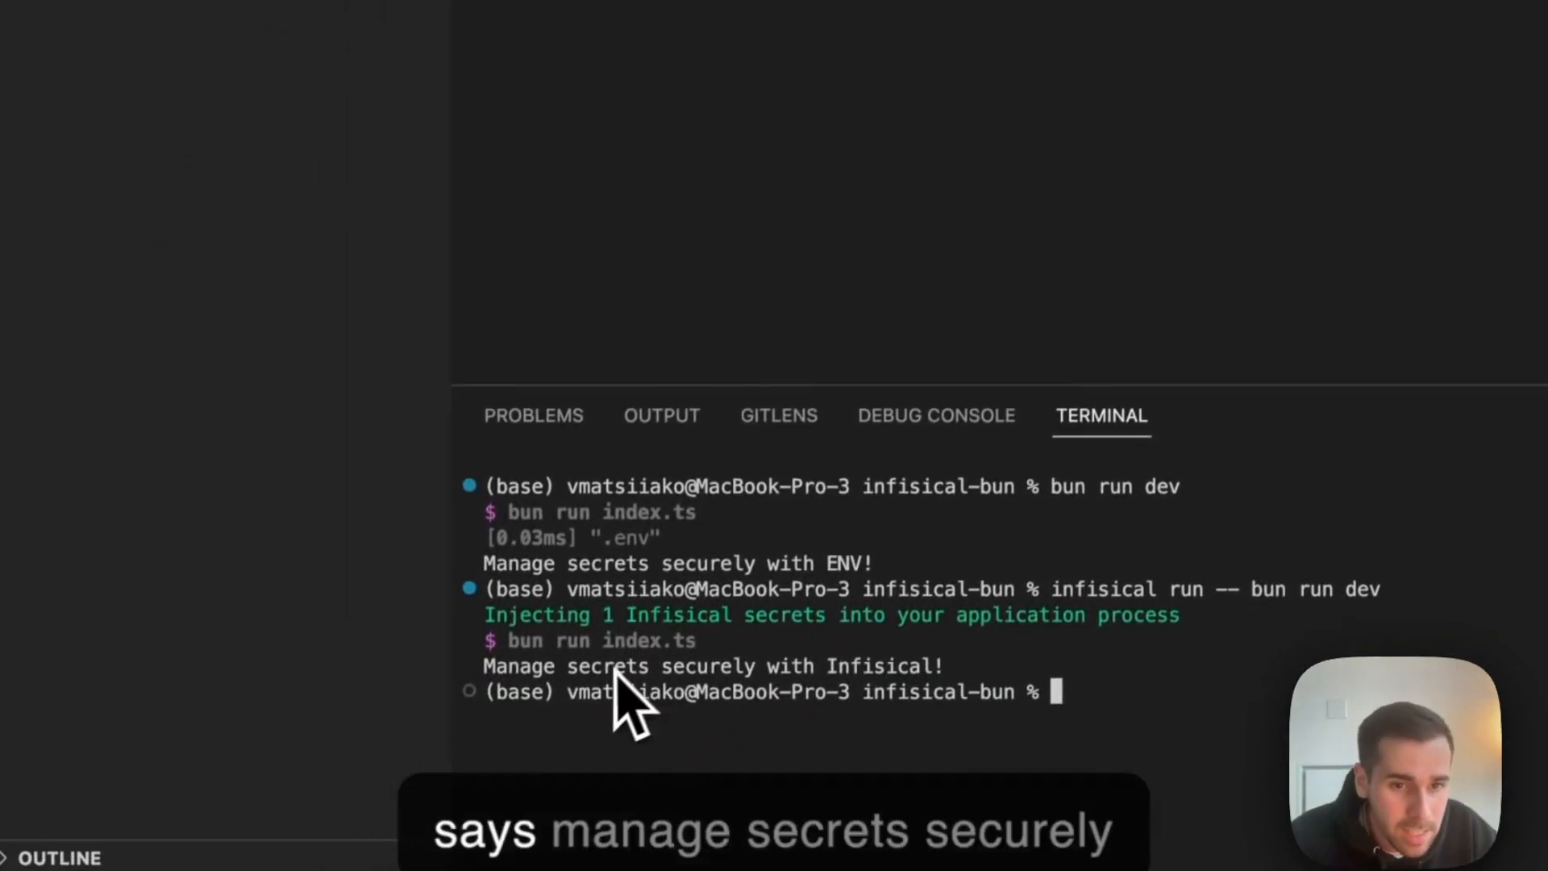
mouse_move(839, 721)
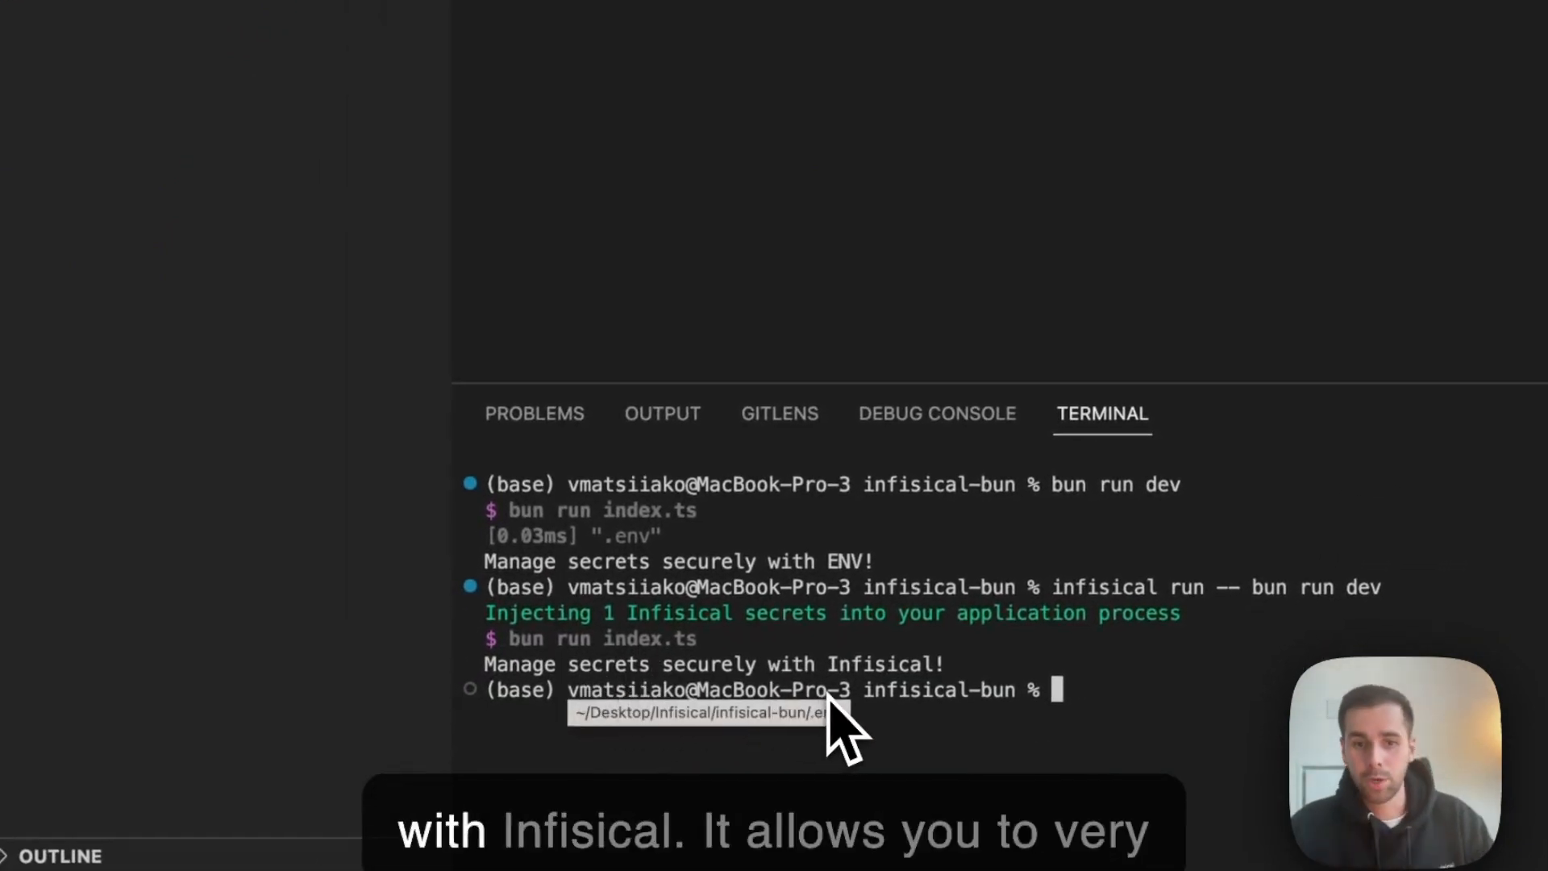